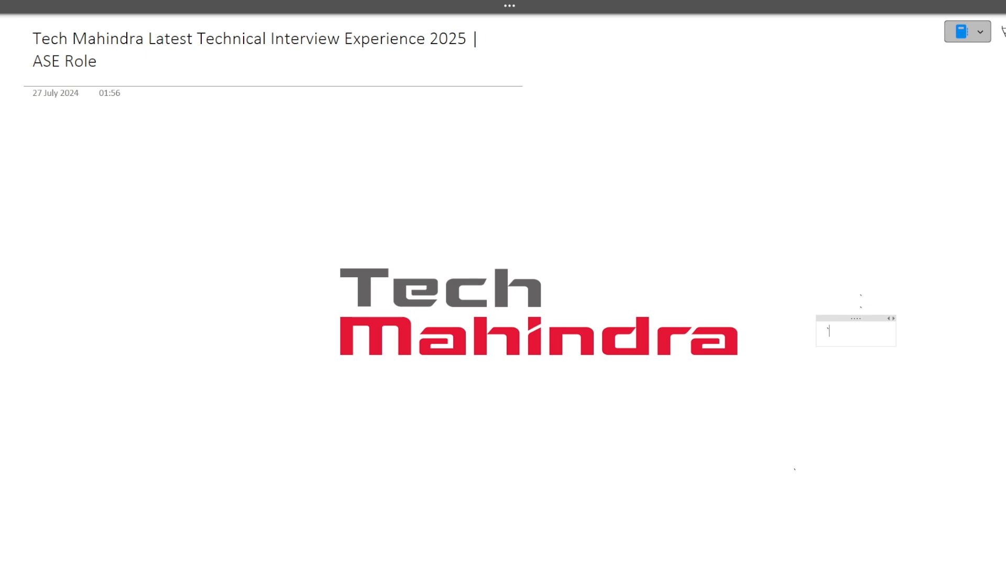
- Switch to the browser and scroll through the Code Bashers Topmate profile
key(alt+tab)
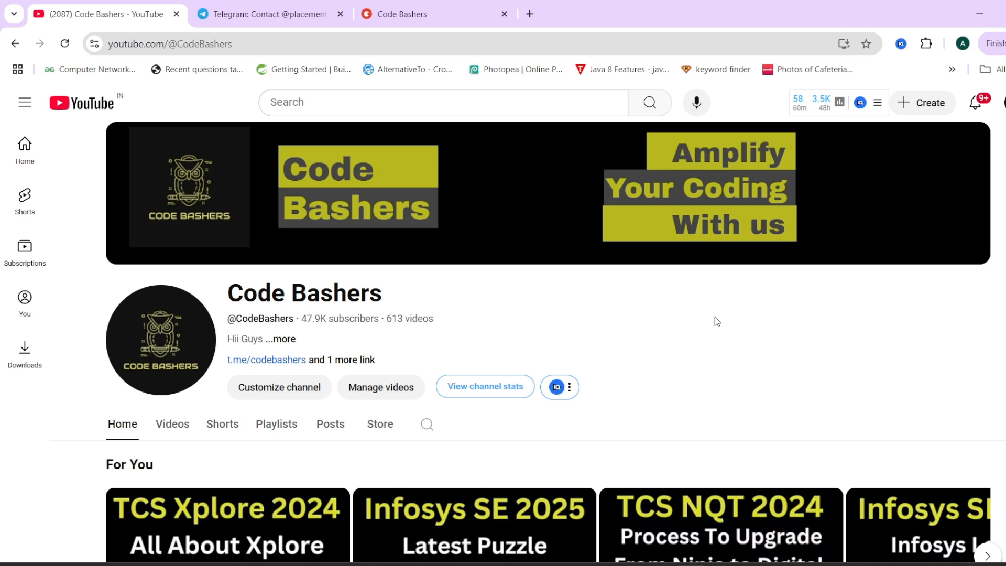
mouse_move(289, 28)
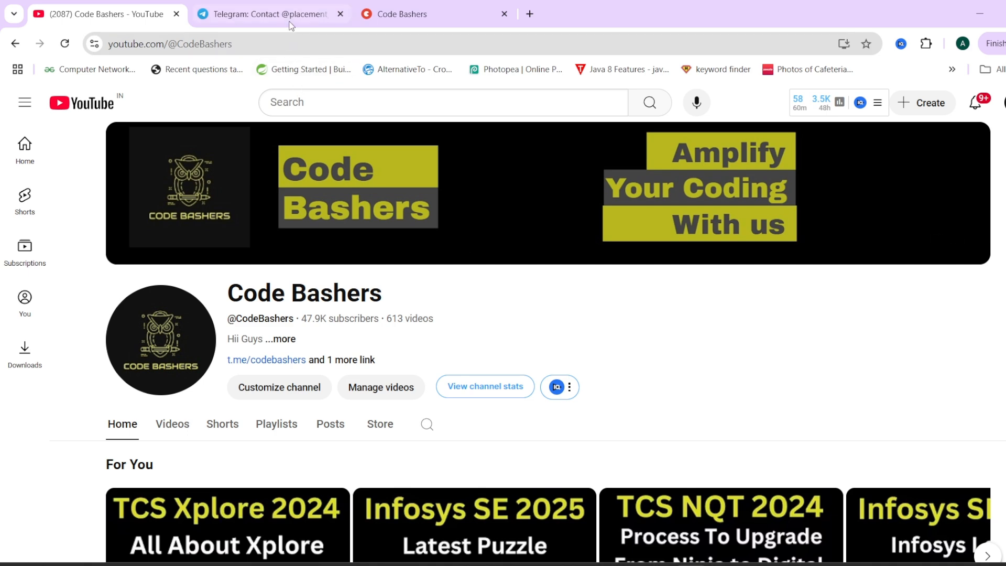
click(264, 15)
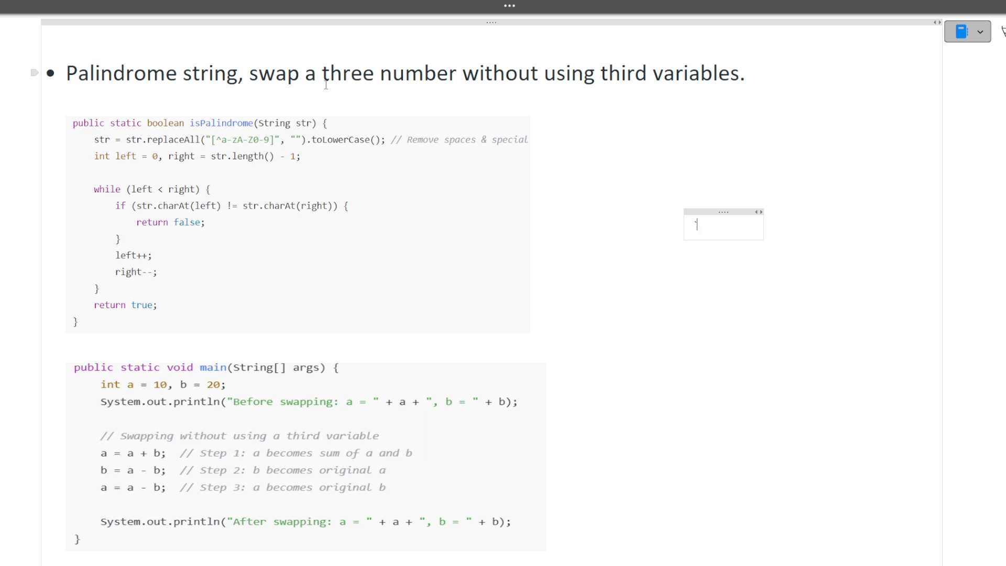
click(170, 188)
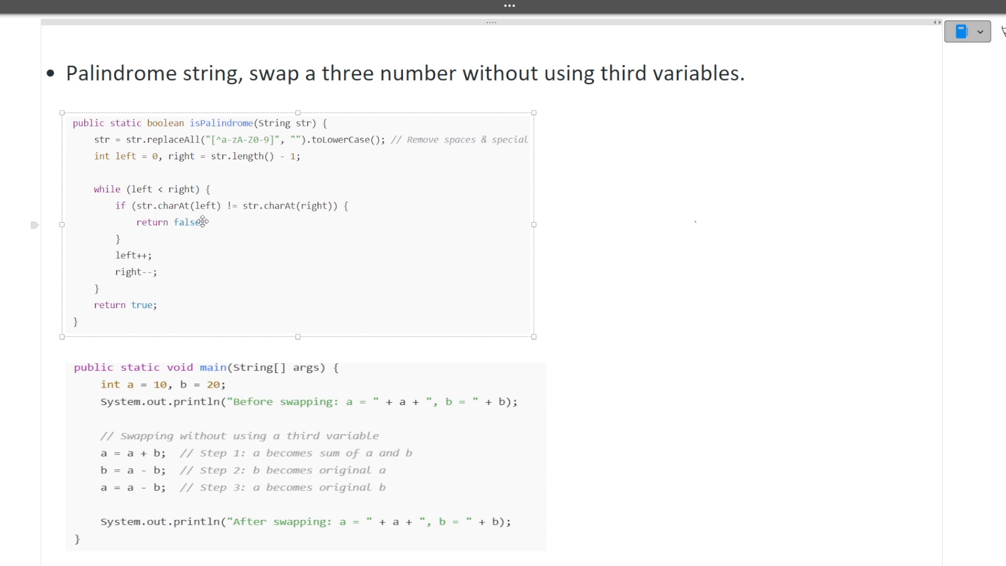
mouse_move(236, 405)
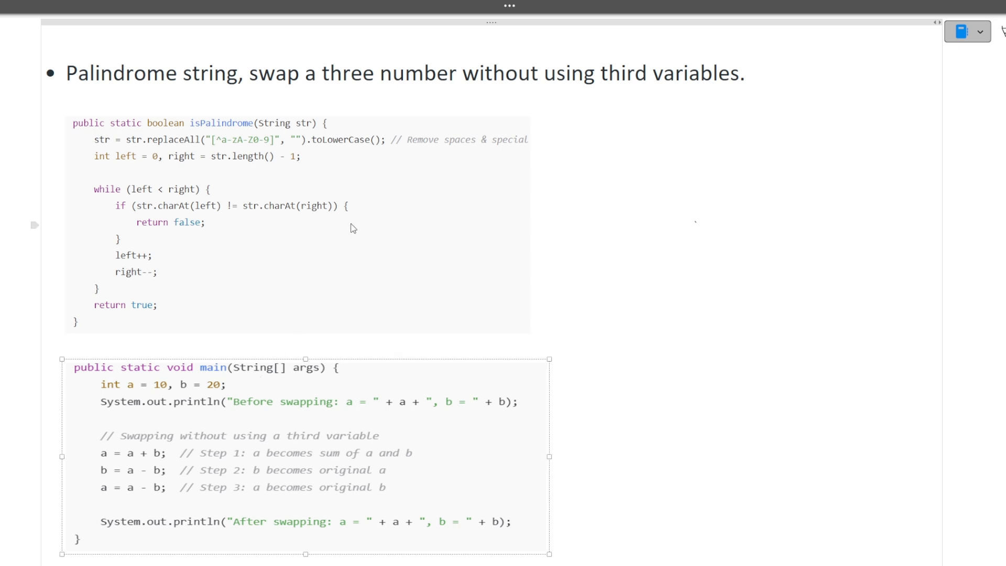
mouse_move(253, 461)
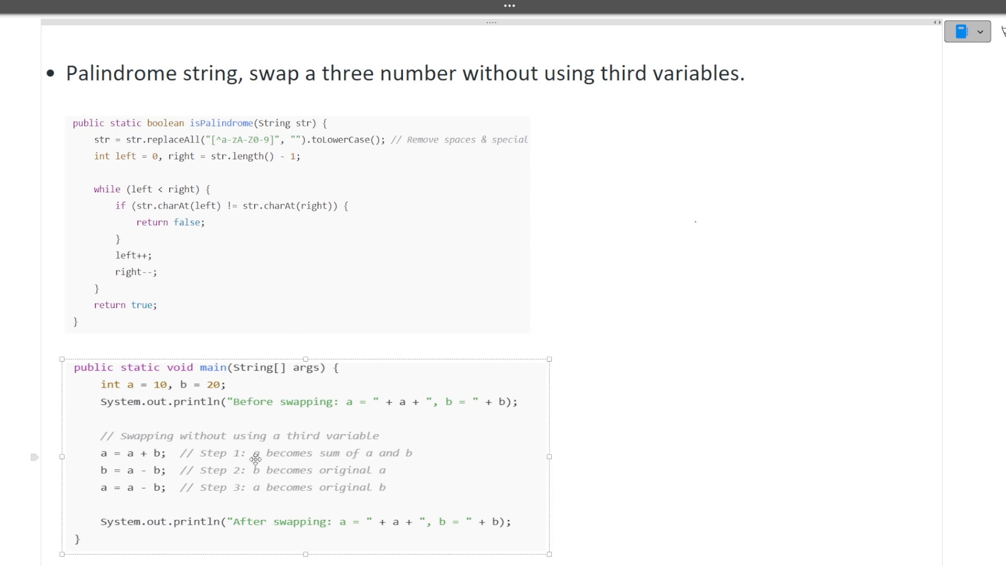
mouse_move(151, 480)
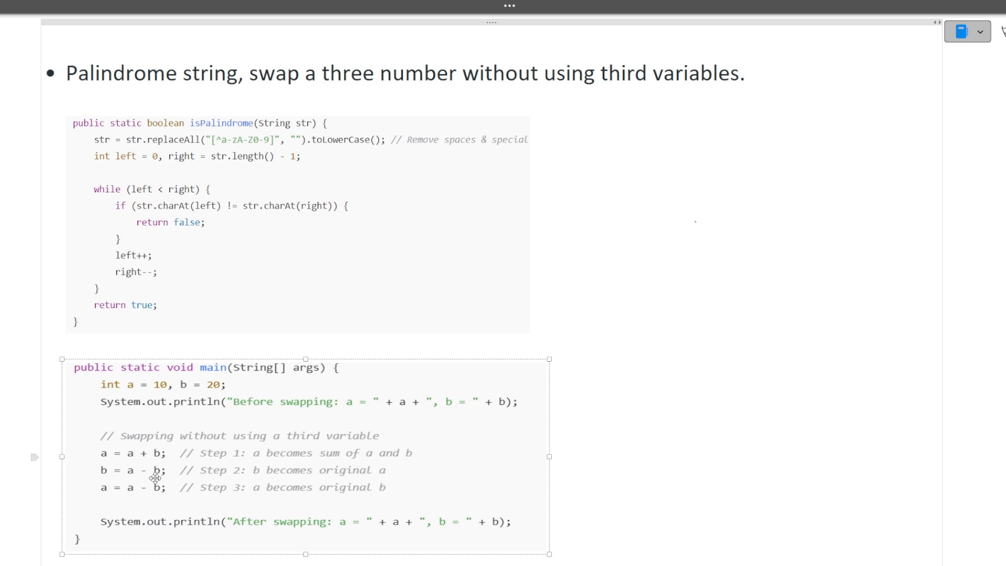
mouse_move(116, 454)
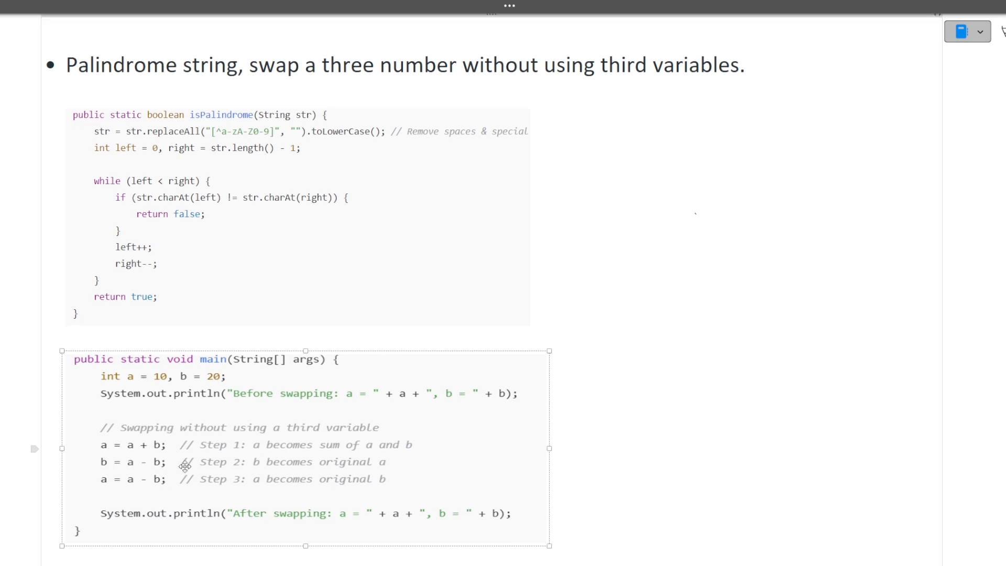
mouse_move(629, 500)
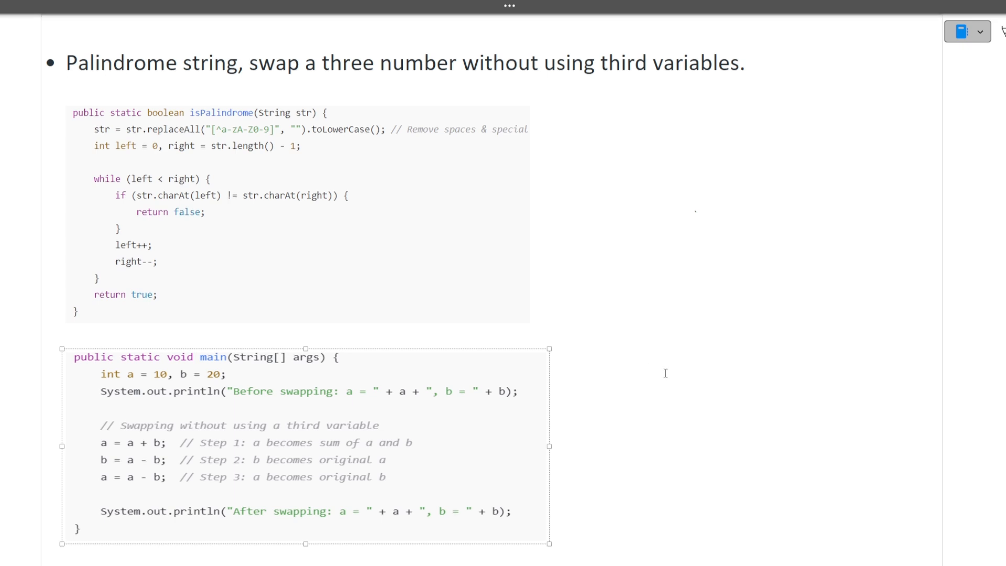
scroll(down, 3)
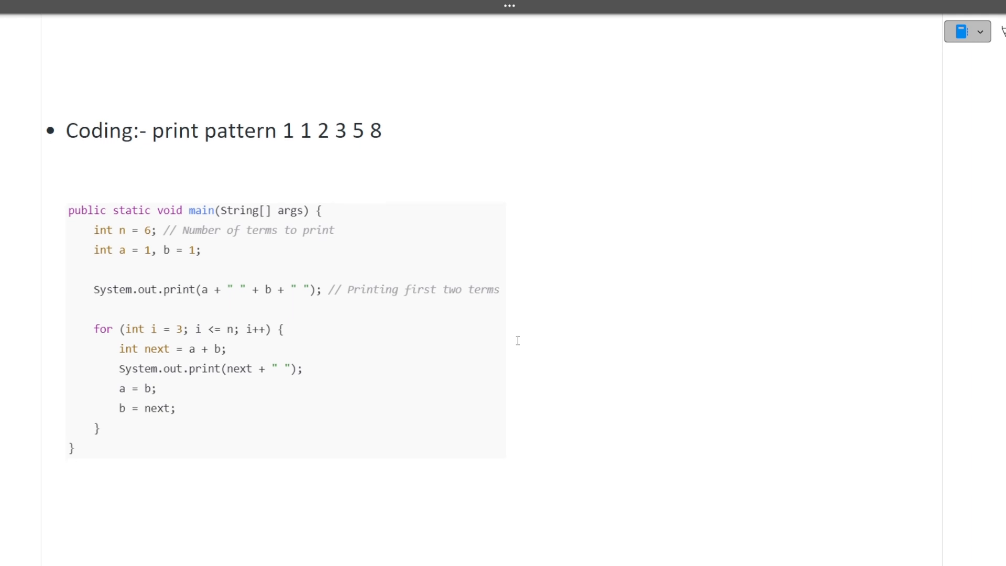
click(282, 321)
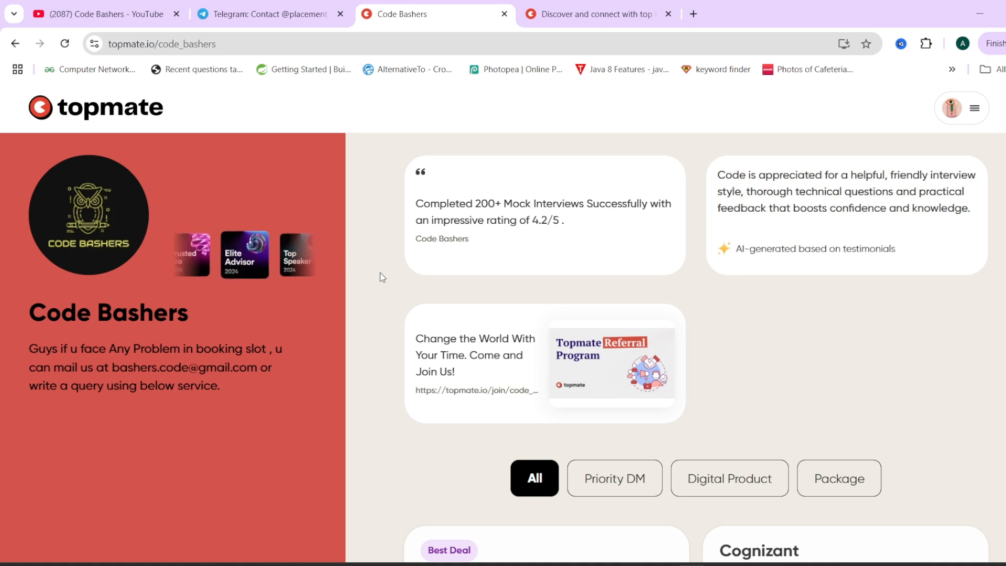
- Locate and open the Important Interview IT Subject Notes product card
scroll(down, 3)
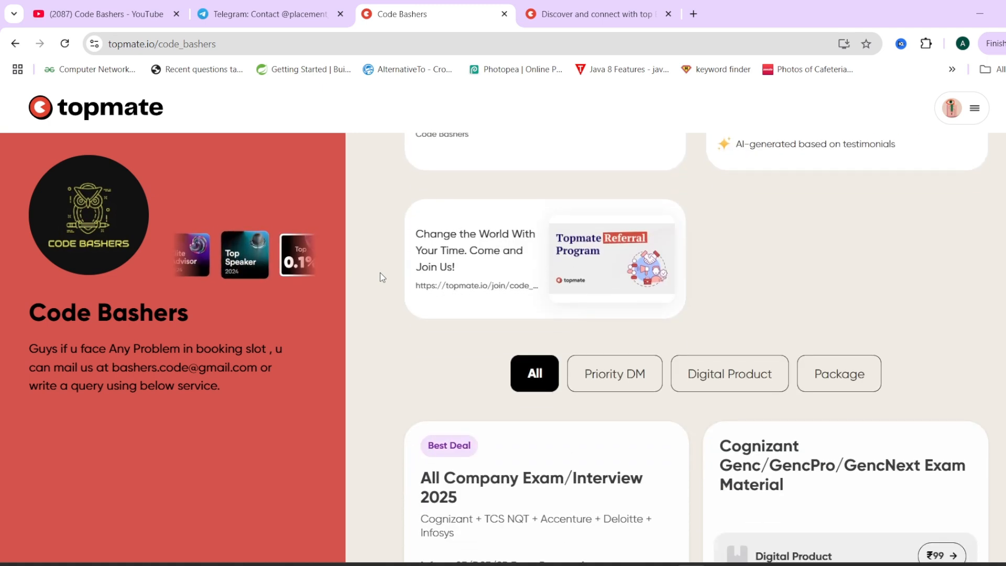
scroll(down, 3)
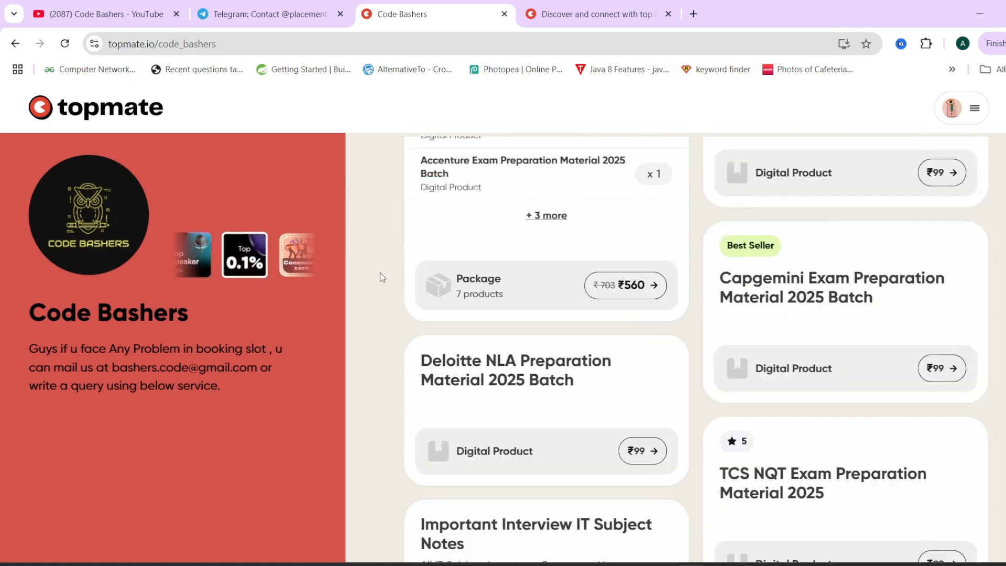
scroll(down, 3)
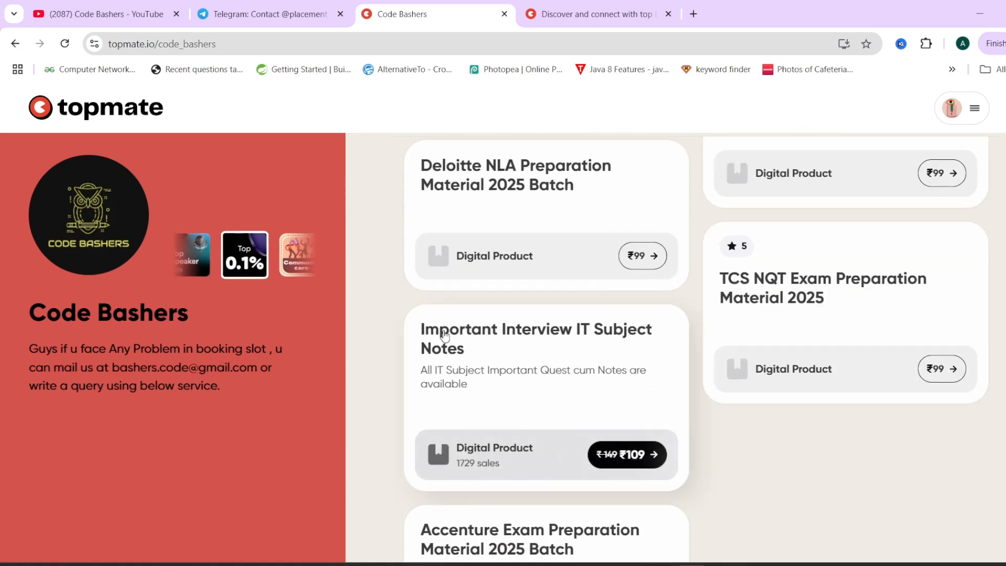
click(535, 337)
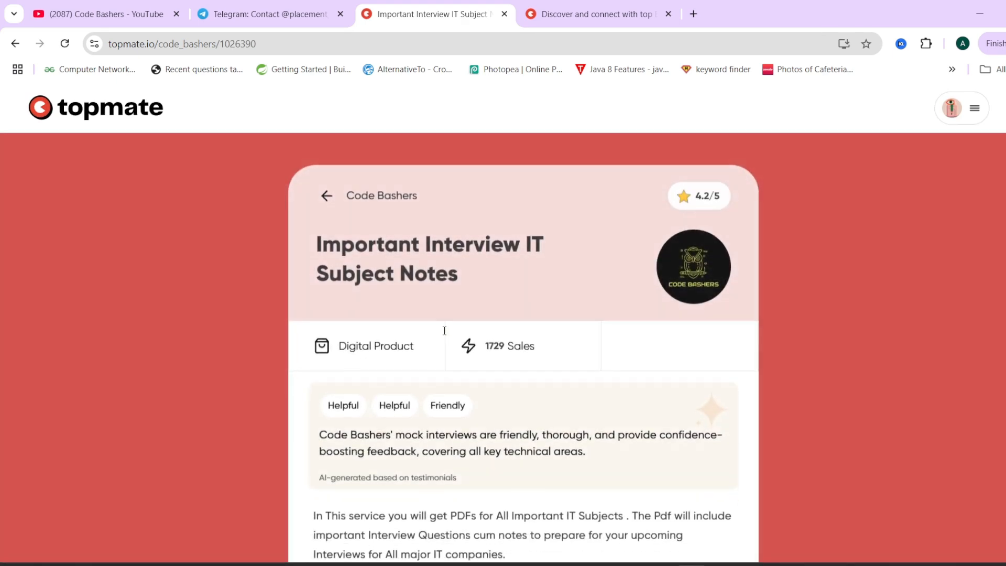
- Scroll to the product's topics list and continue to the purchase confirmation page
scroll(down, 3)
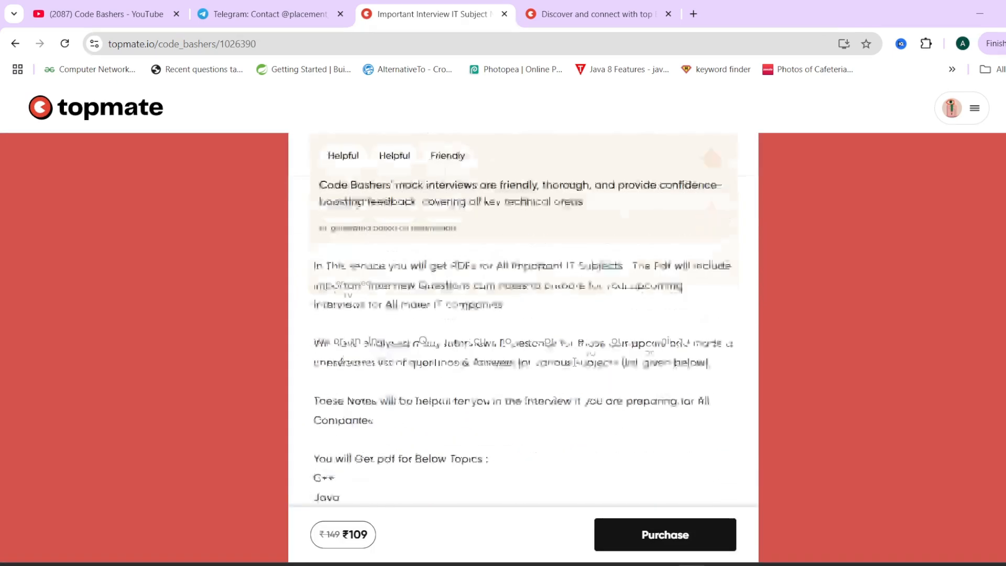
scroll(down, 3)
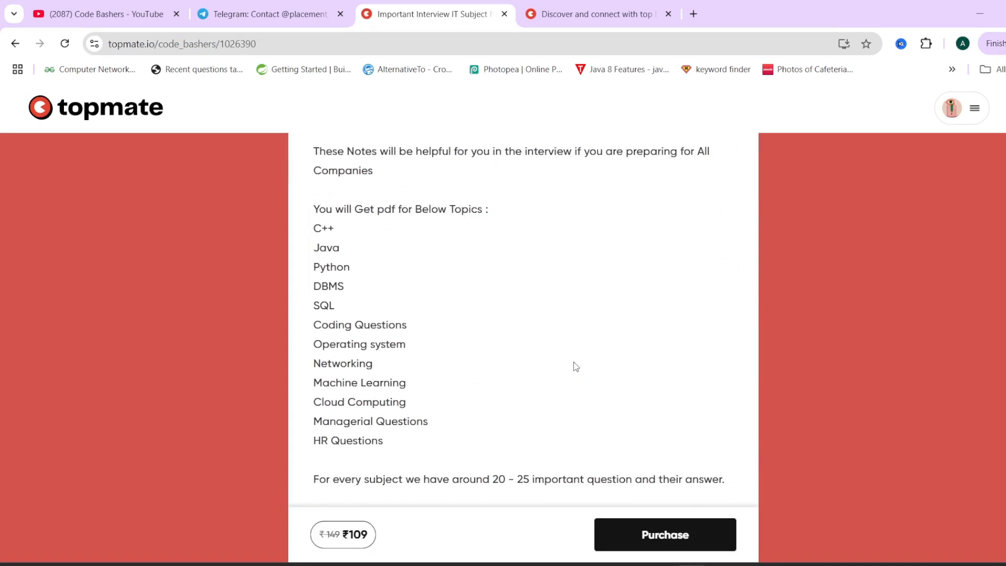
mouse_move(341, 290)
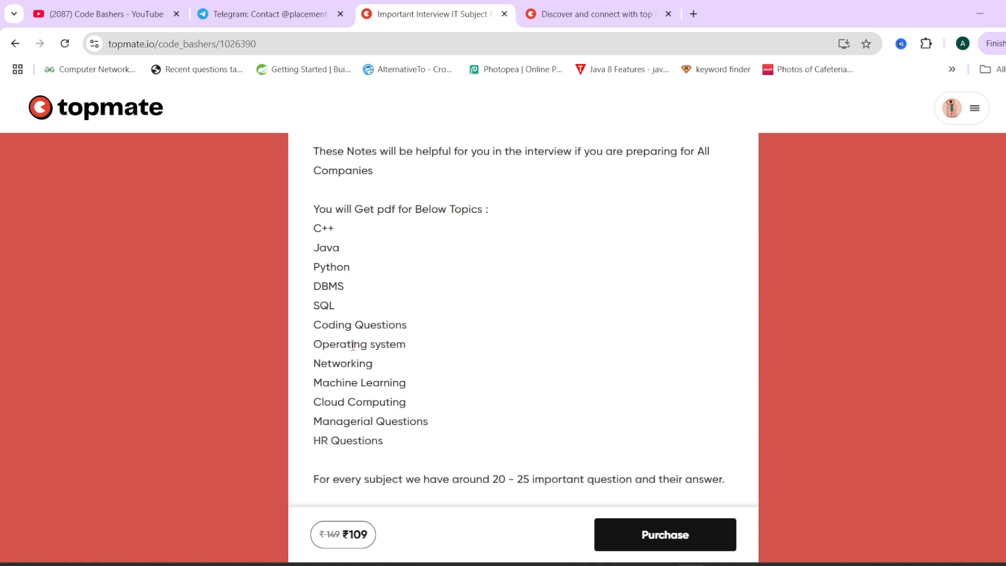
mouse_move(356, 364)
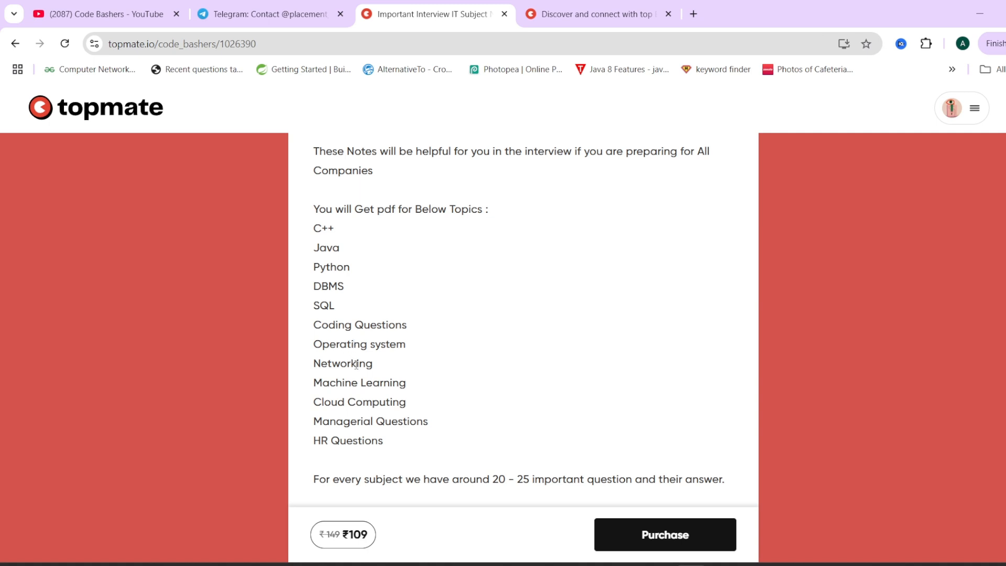
mouse_move(353, 423)
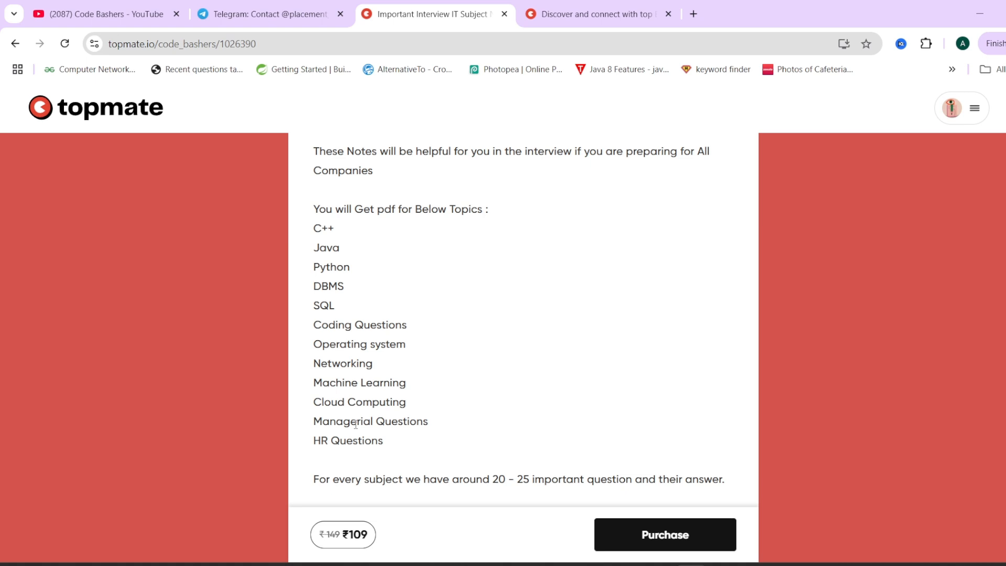
mouse_move(411, 405)
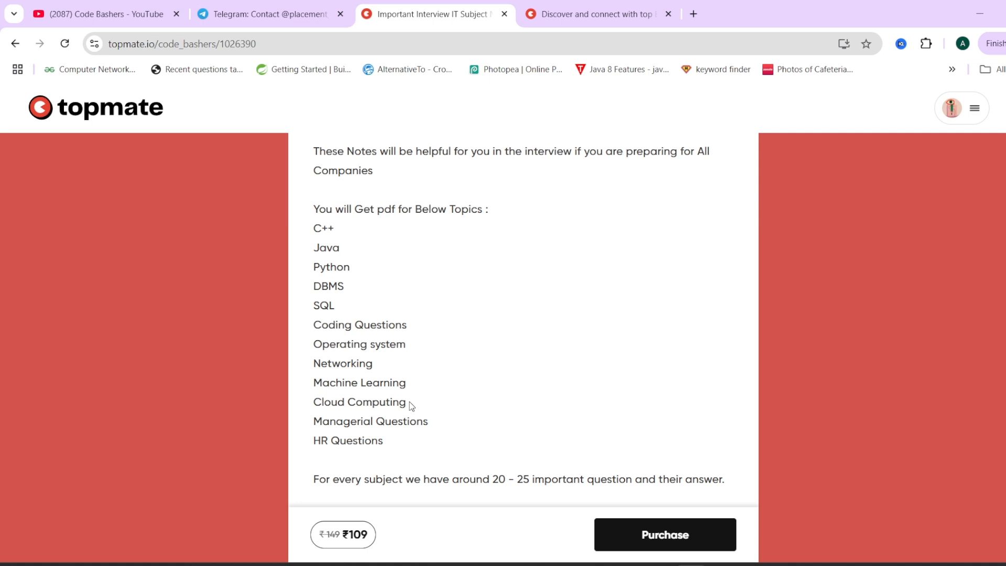
mouse_move(388, 260)
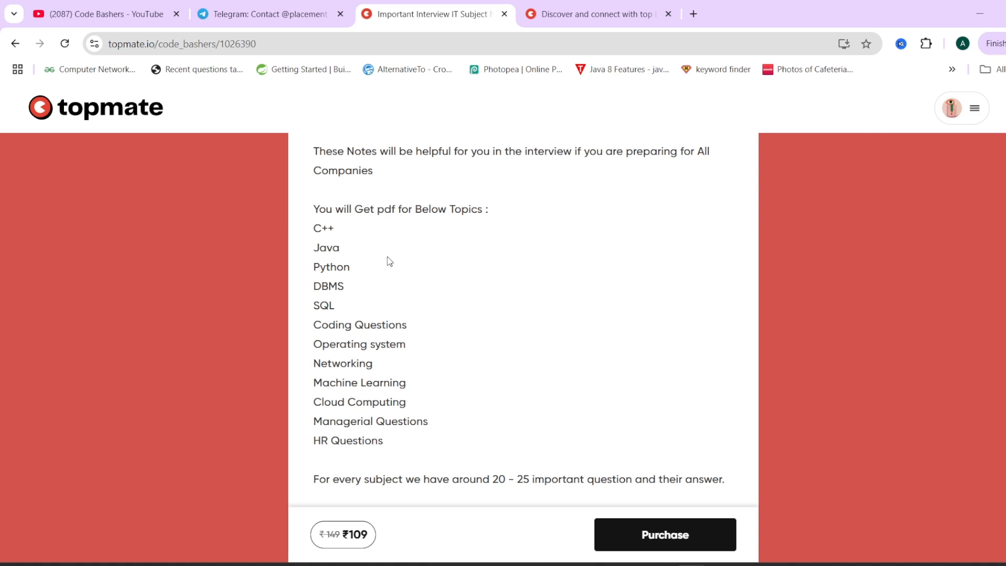
mouse_move(392, 158)
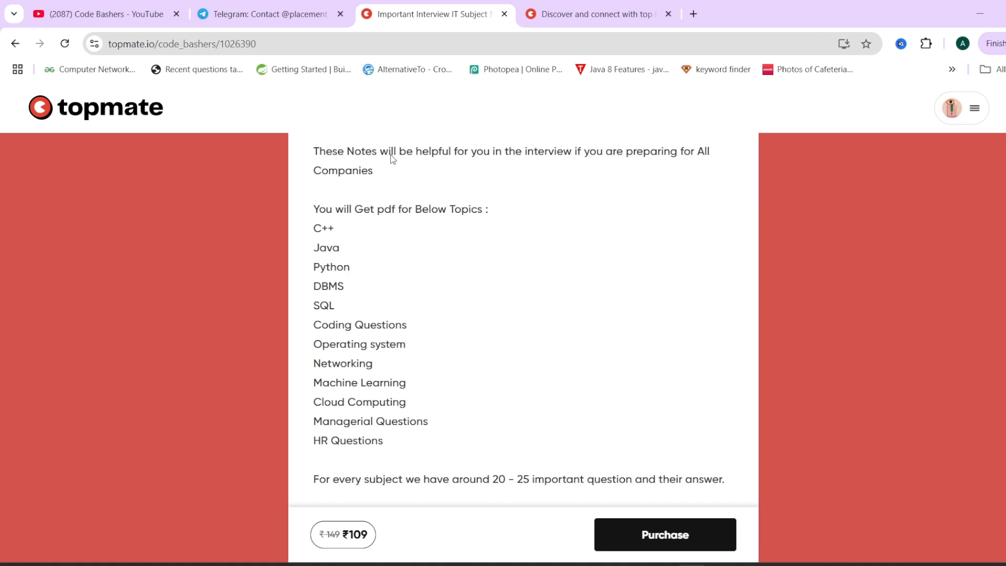
click(665, 549)
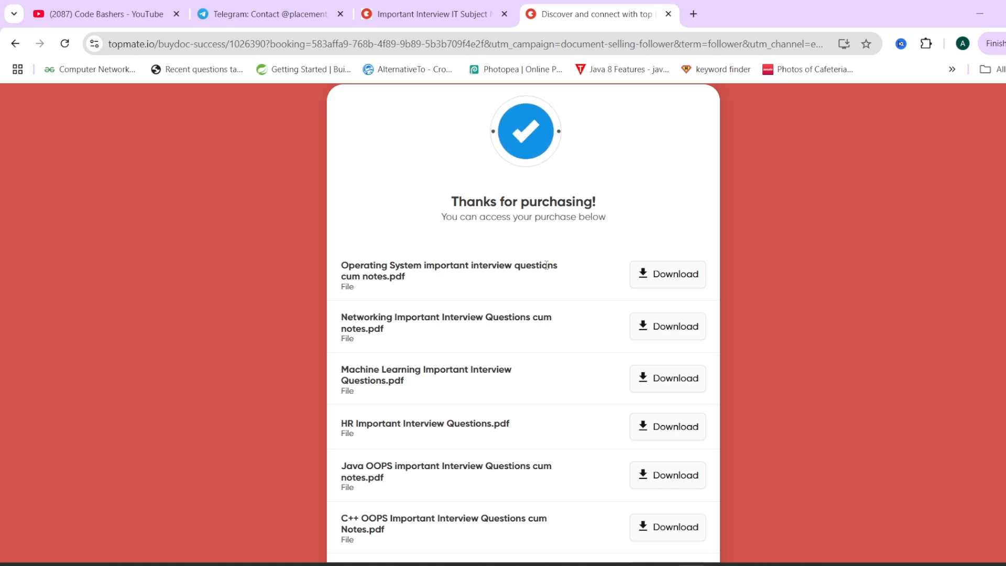
- Download the Java OOPS interview questions notes PDF from the purchased files
scroll(down, 3)
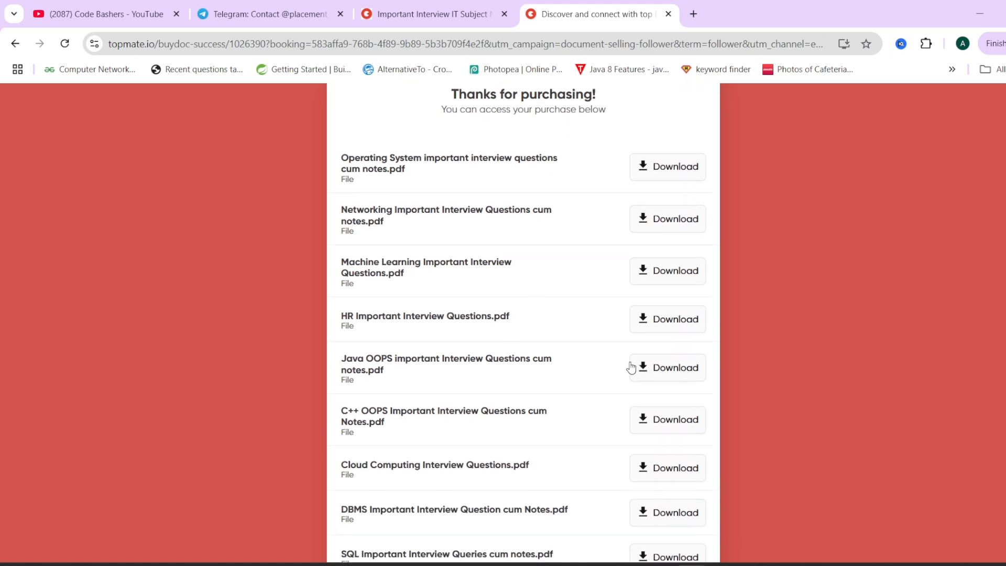
click(667, 367)
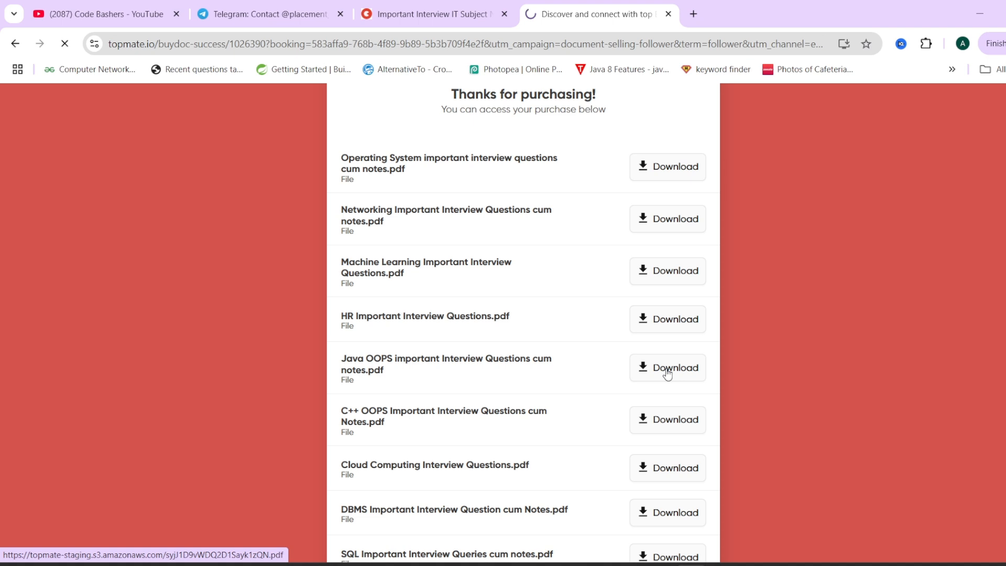
- View the TCS Java interview PDF's JDK vs JRE vs JVM question and its comparison table
click(666, 368)
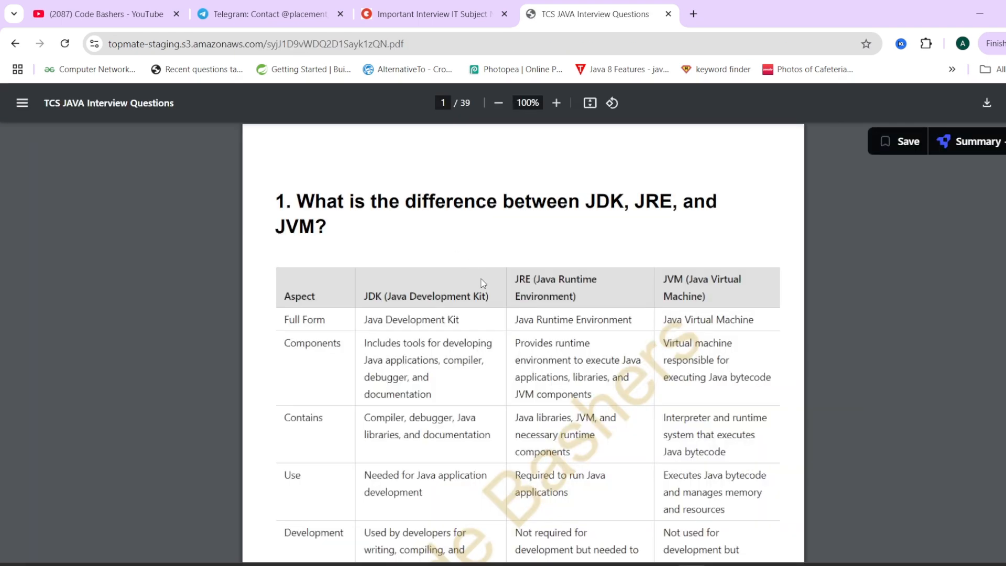
double_click(305, 201)
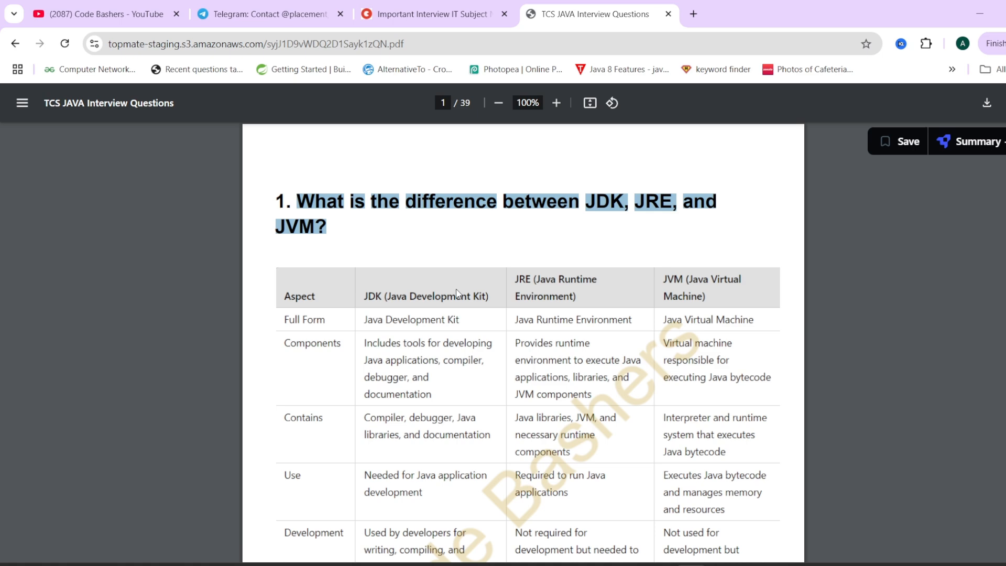
scroll(down, 3)
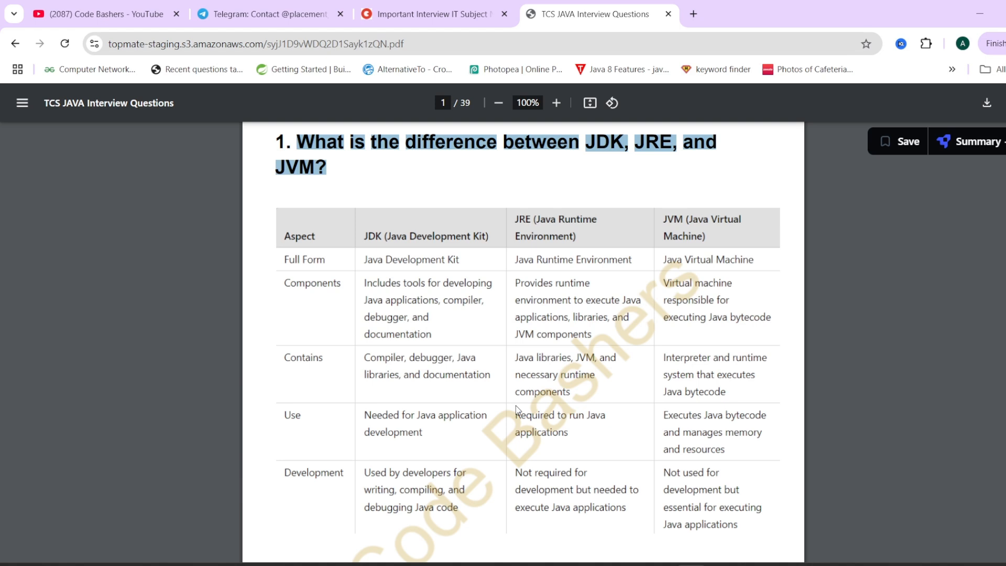
mouse_move(440, 188)
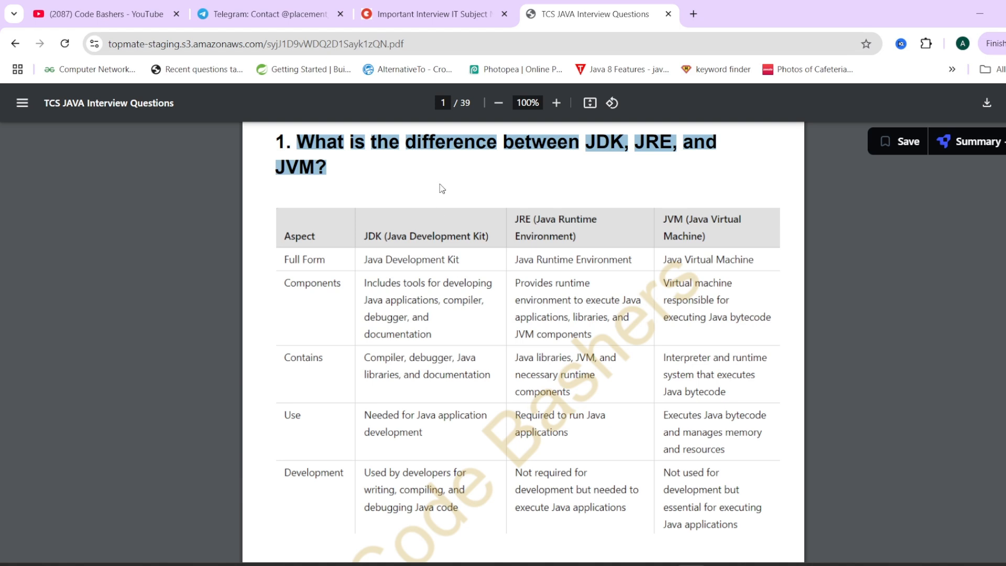
click(431, 13)
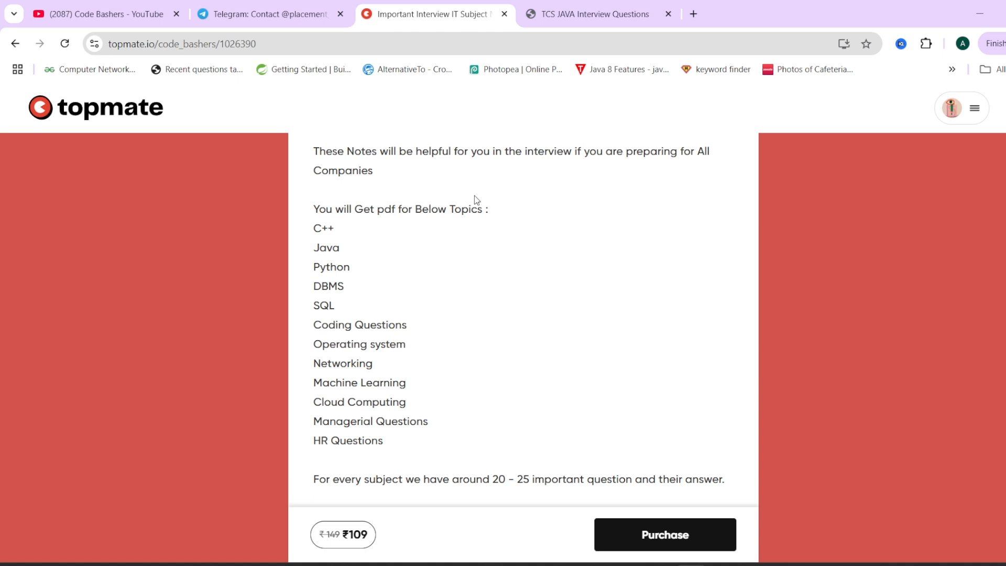
mouse_move(356, 280)
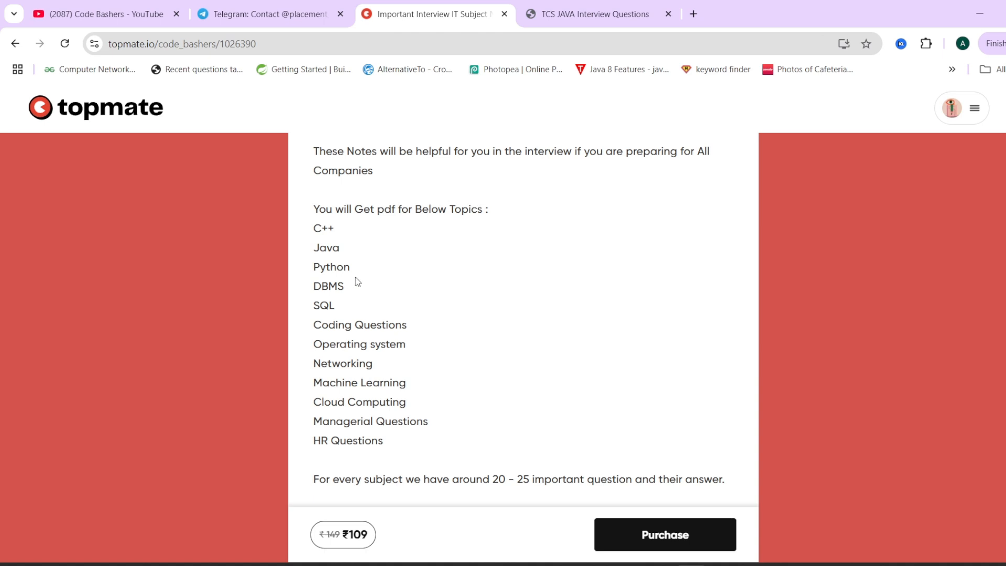
mouse_move(359, 325)
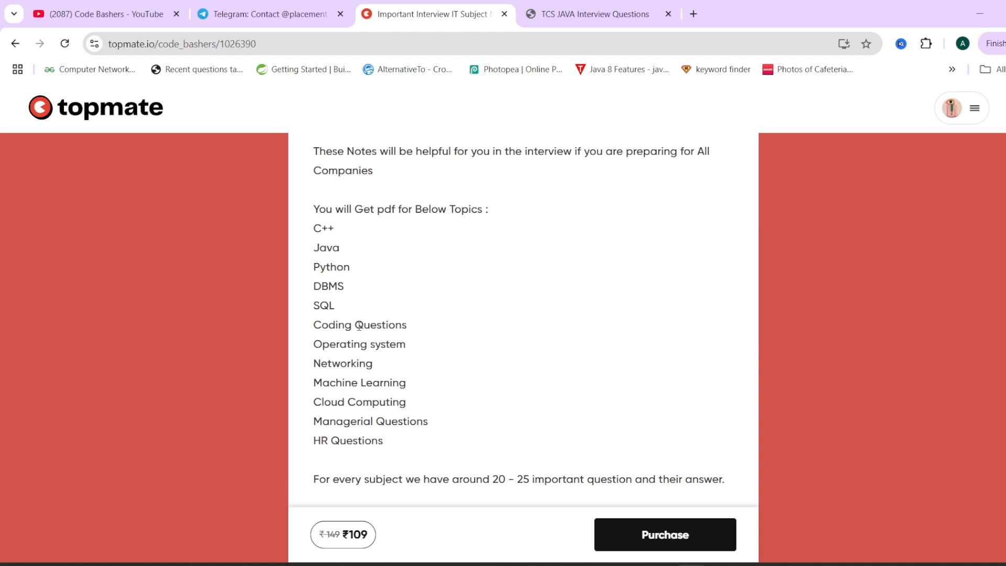
mouse_move(386, 358)
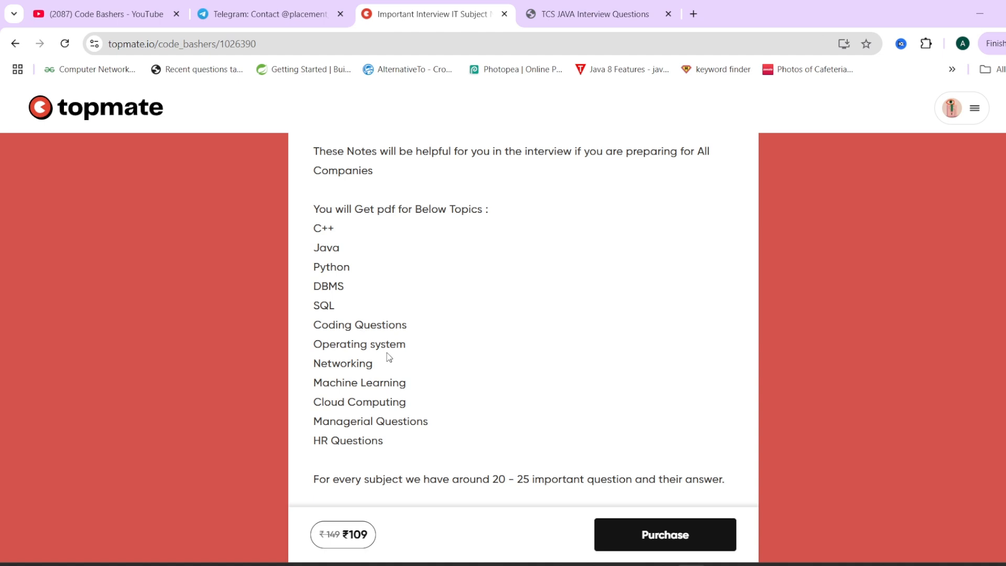
mouse_move(391, 368)
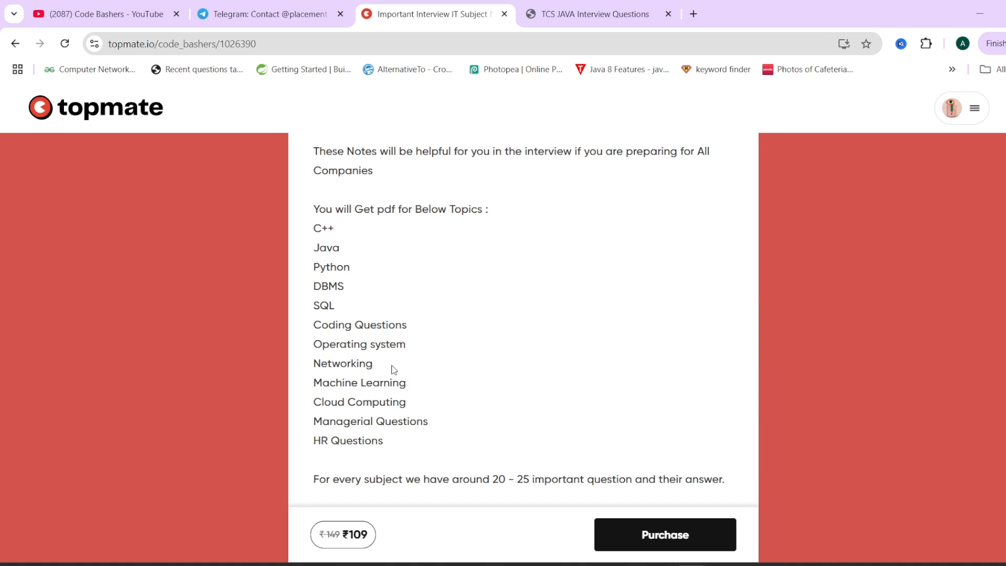
mouse_move(429, 373)
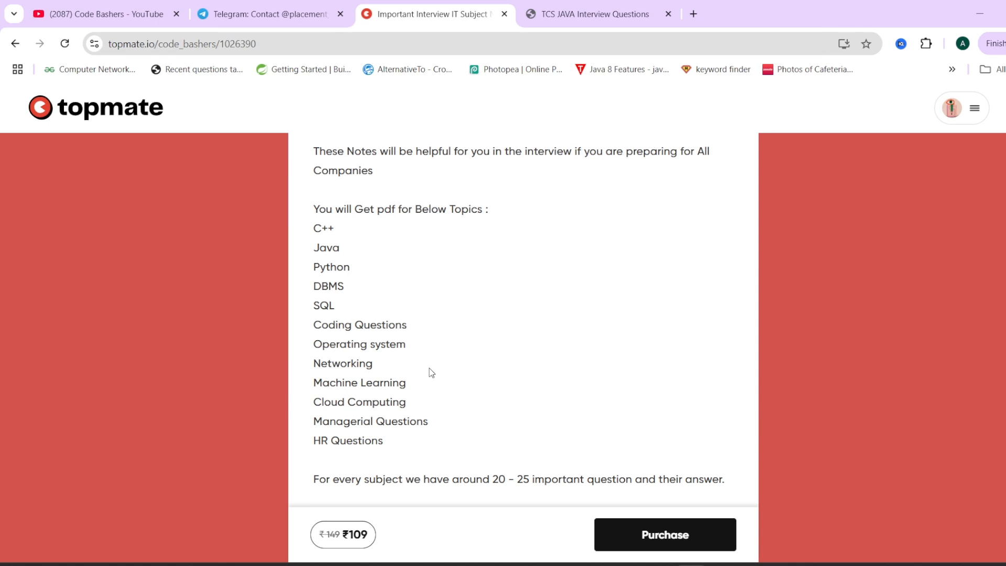
mouse_move(525, 340)
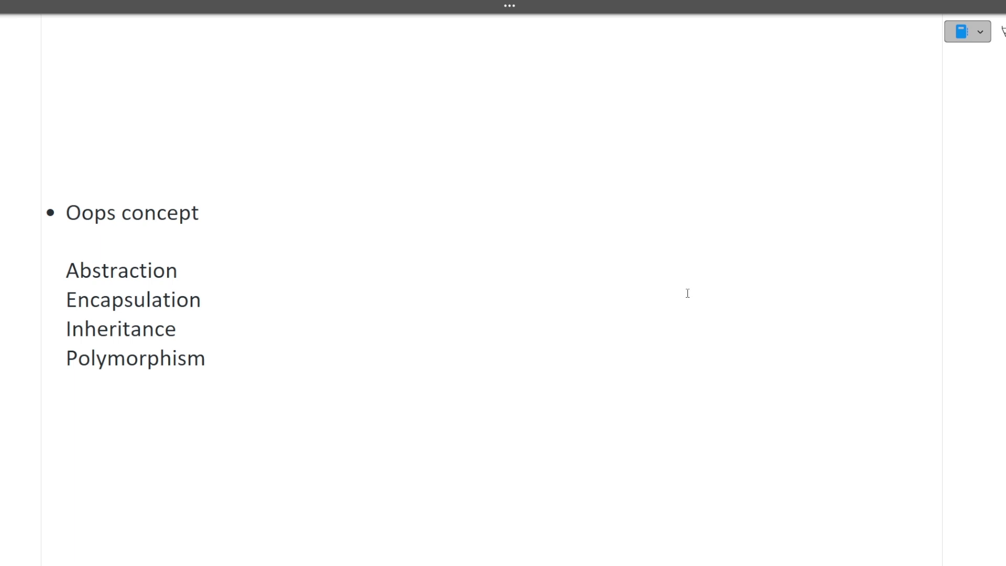
- Switch back to the OneNote interview notes at the OOPs concept entry
key(alt+tab)
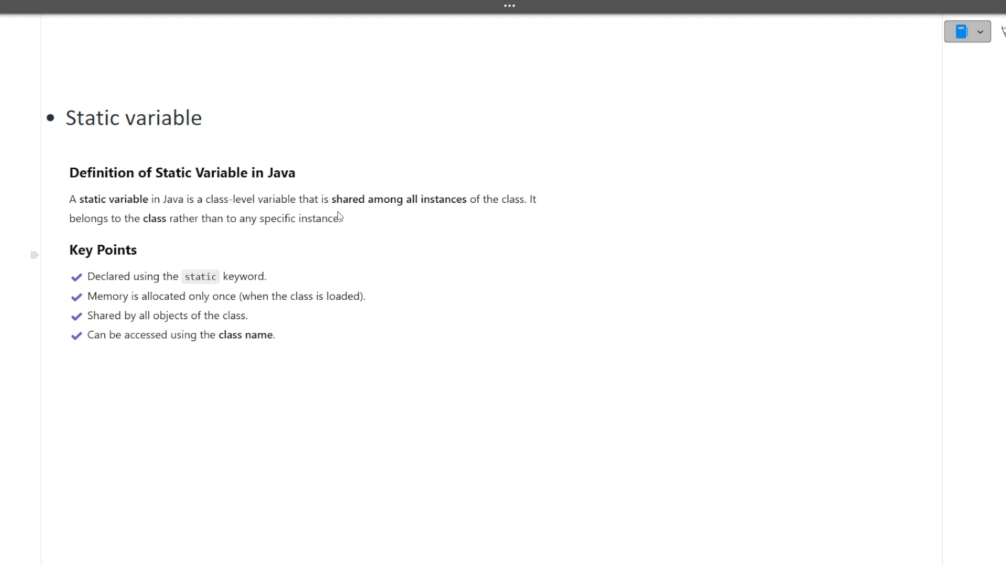
mouse_move(303, 207)
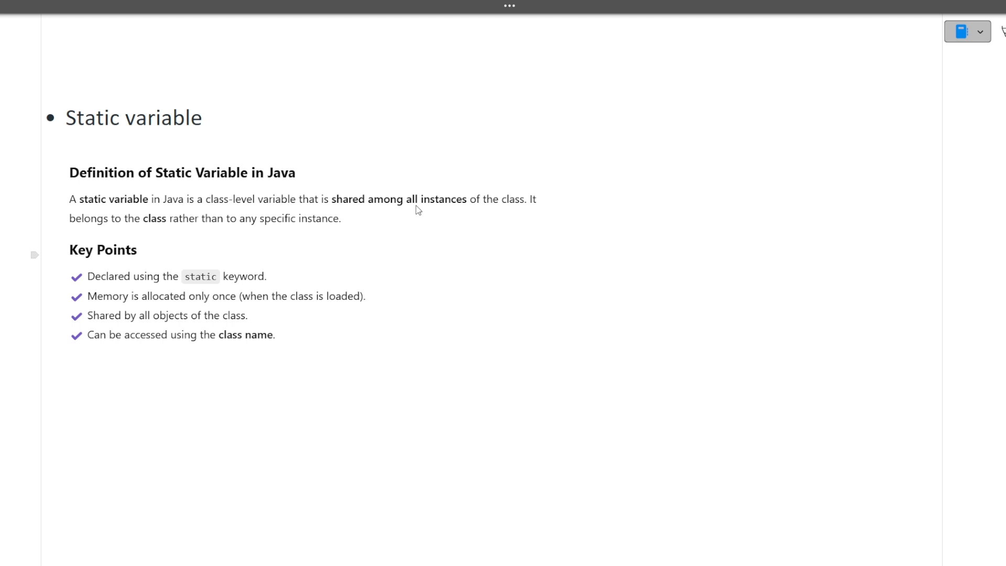
mouse_move(182, 285)
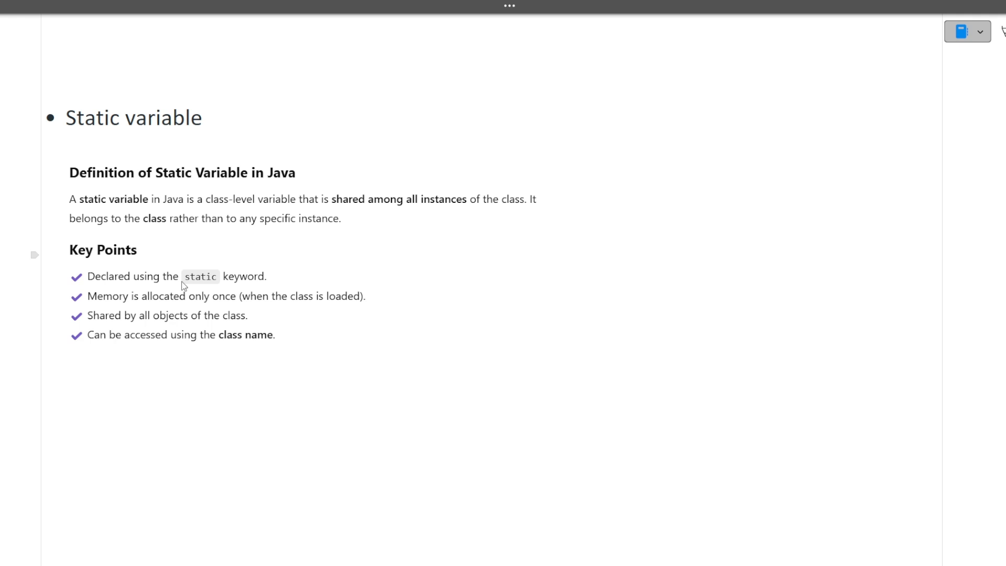
mouse_move(198, 308)
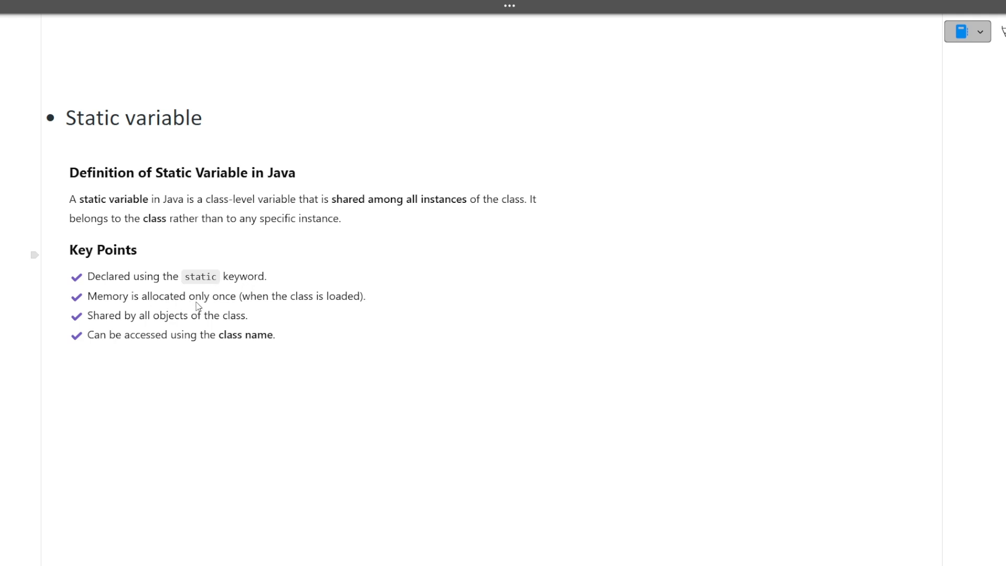
mouse_move(216, 311)
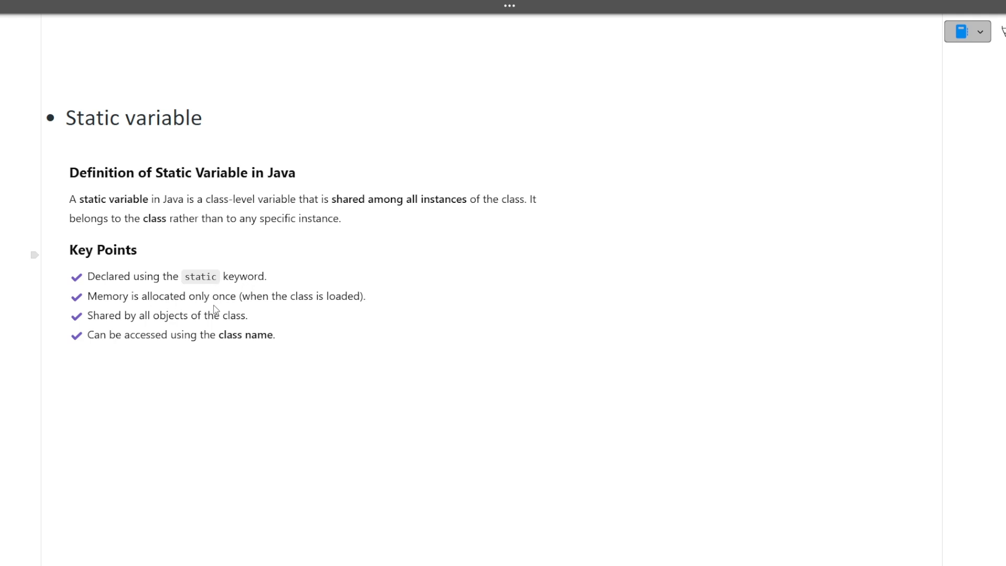
mouse_move(239, 328)
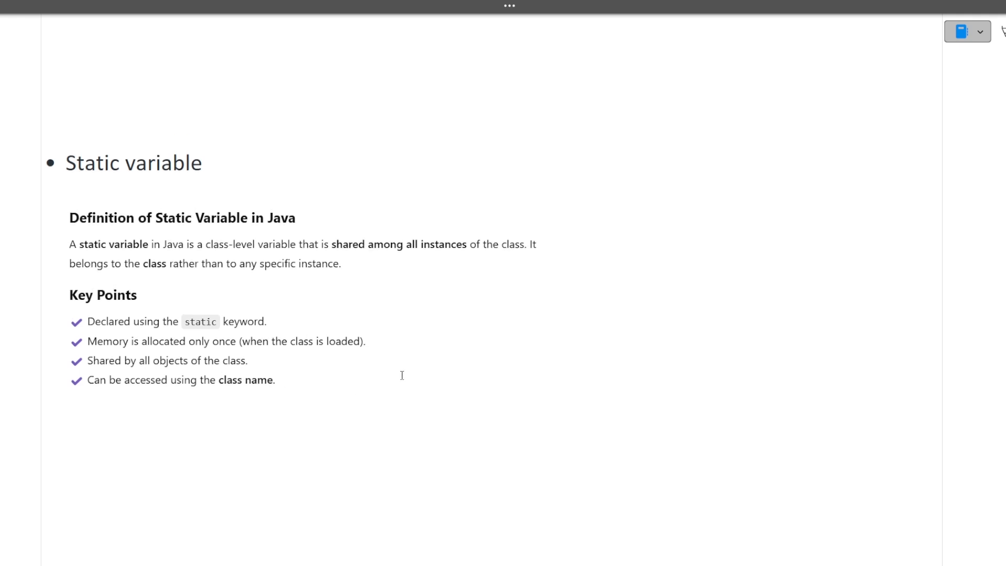
- Scroll to the Static variable bullet with its definition and key points
scroll(down, 3)
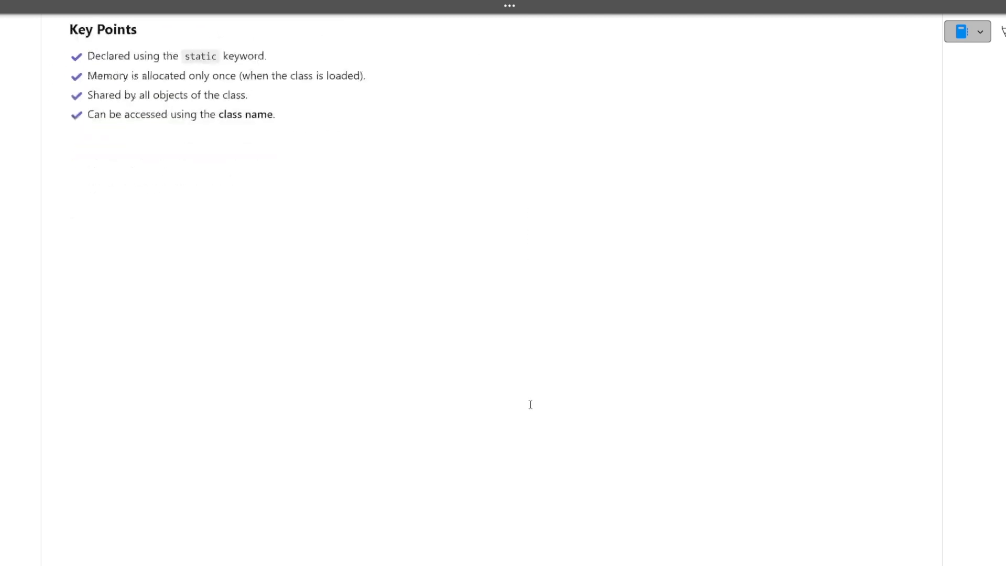
- Scroll to the SQL descending-order query example using ORDER BY column_name DESC
scroll(down, 3)
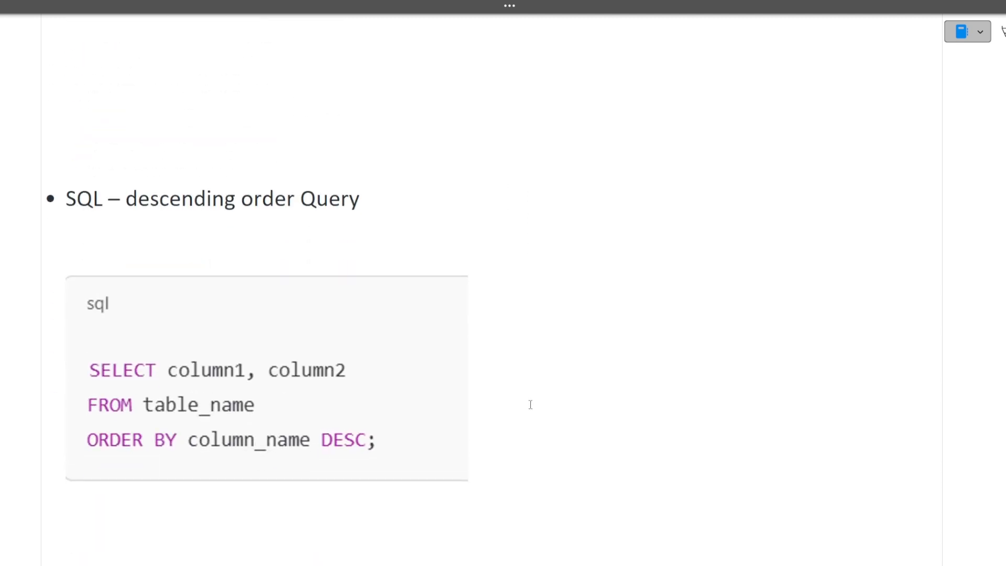
scroll(down, 3)
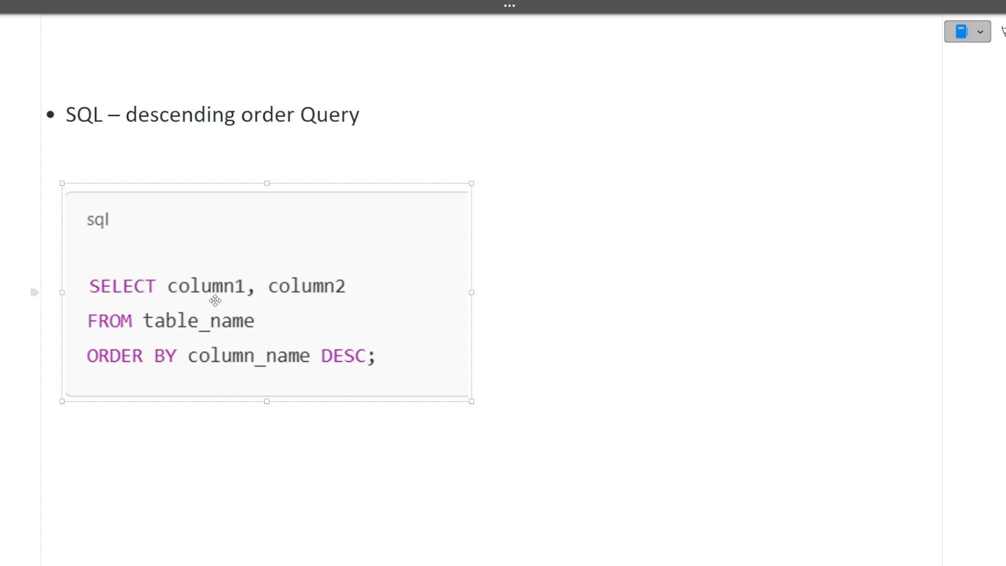
mouse_move(251, 357)
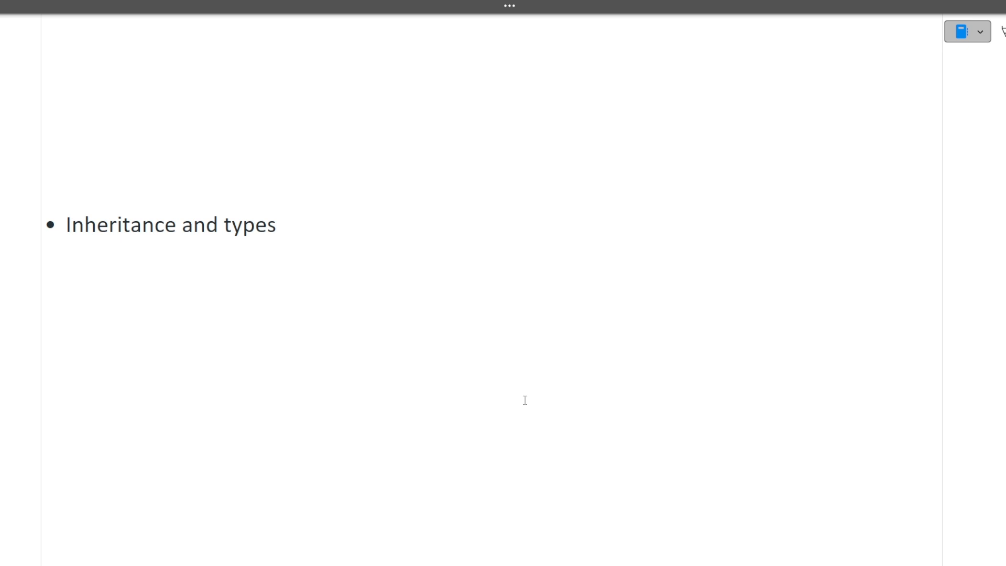
mouse_move(473, 394)
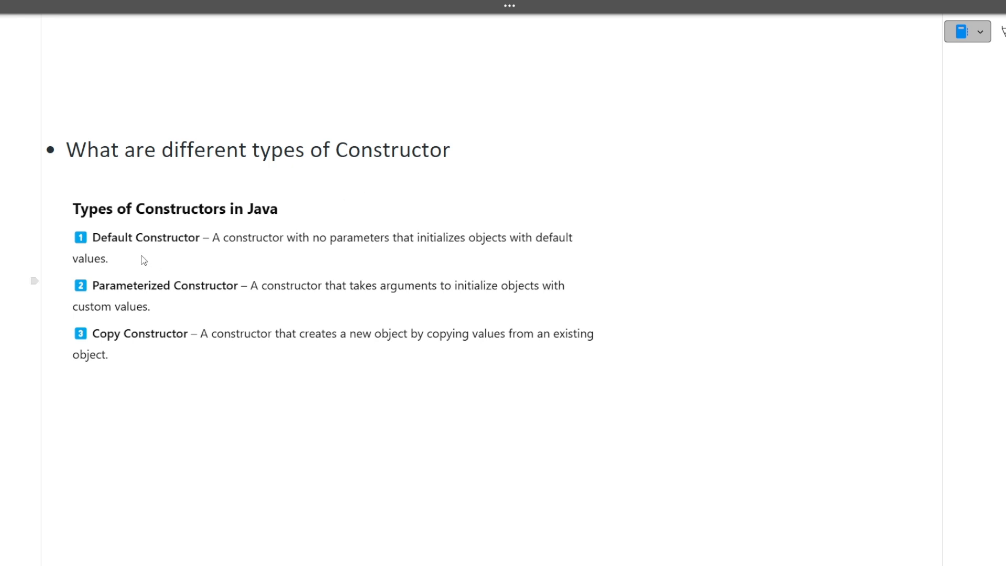
mouse_move(174, 304)
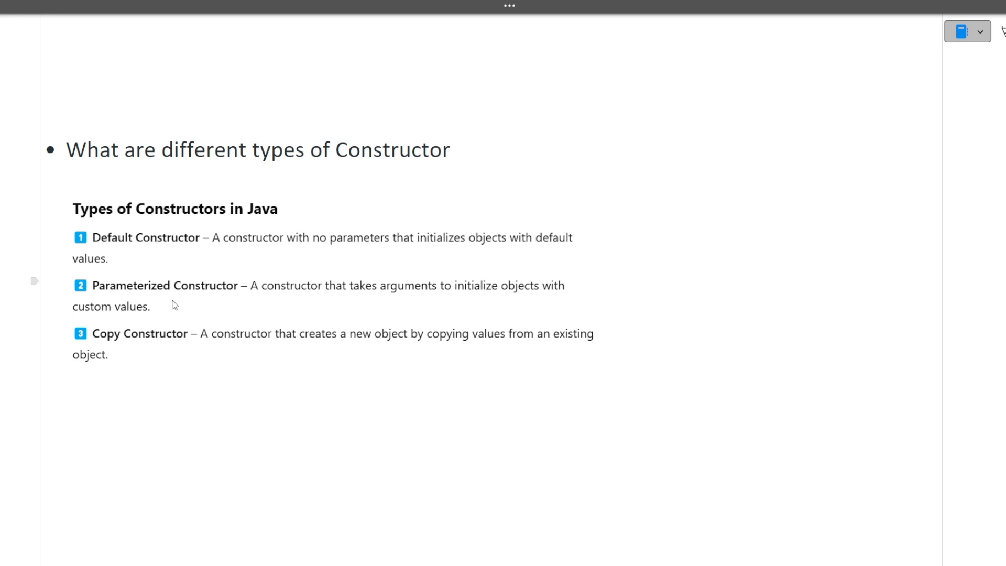
- Scroll through the Inheritance and constructor-types bullets (default, parameterized, copy)
scroll(down, 3)
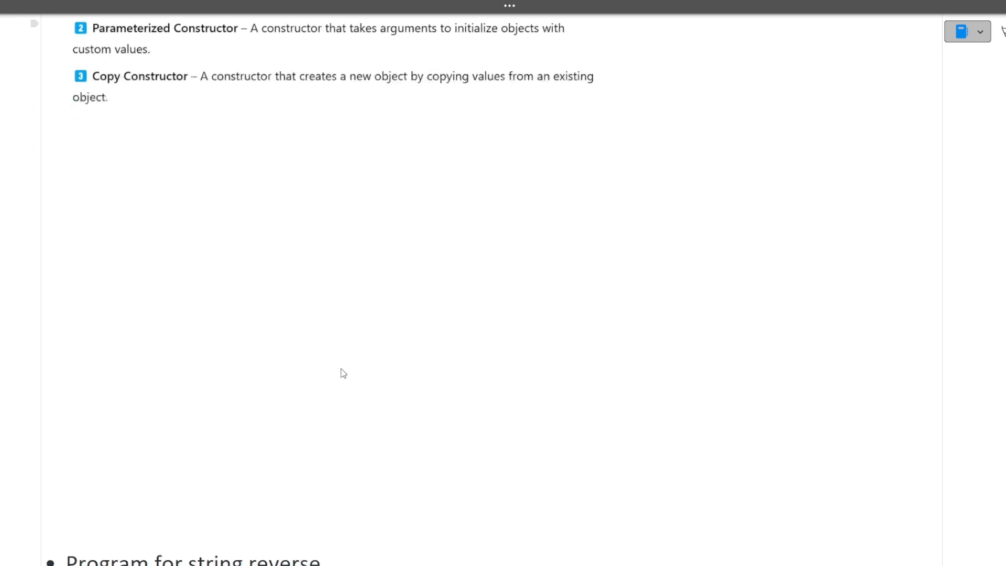
- Scroll to the ReverseStringLoop Java program under 'Program for string reverse'
scroll(down, 3)
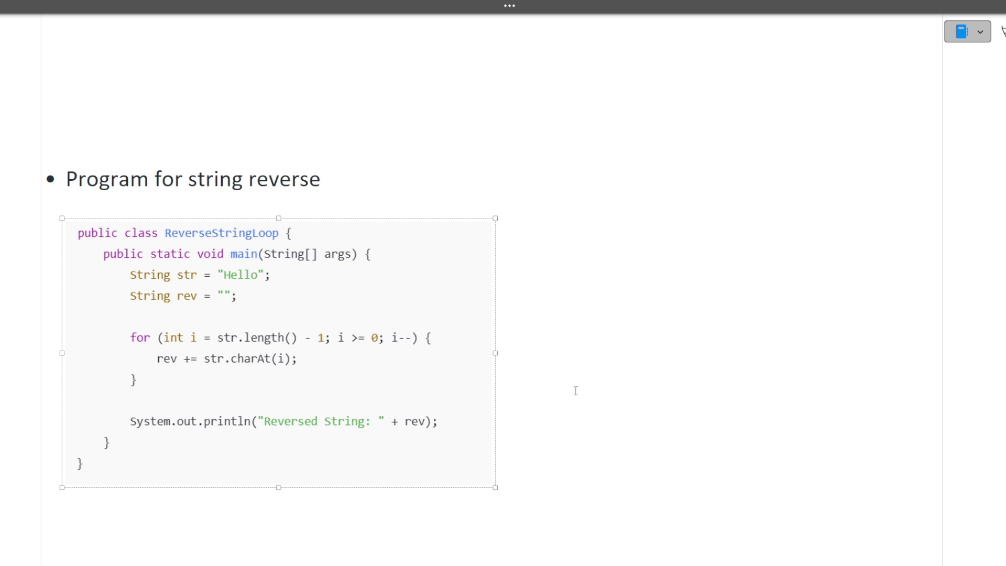
scroll(down, 3)
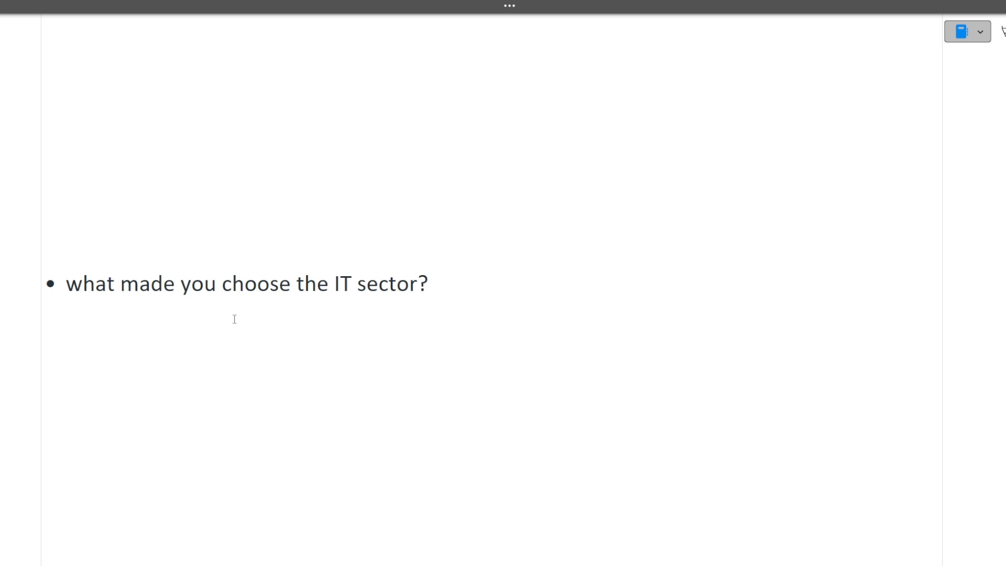
mouse_move(222, 299)
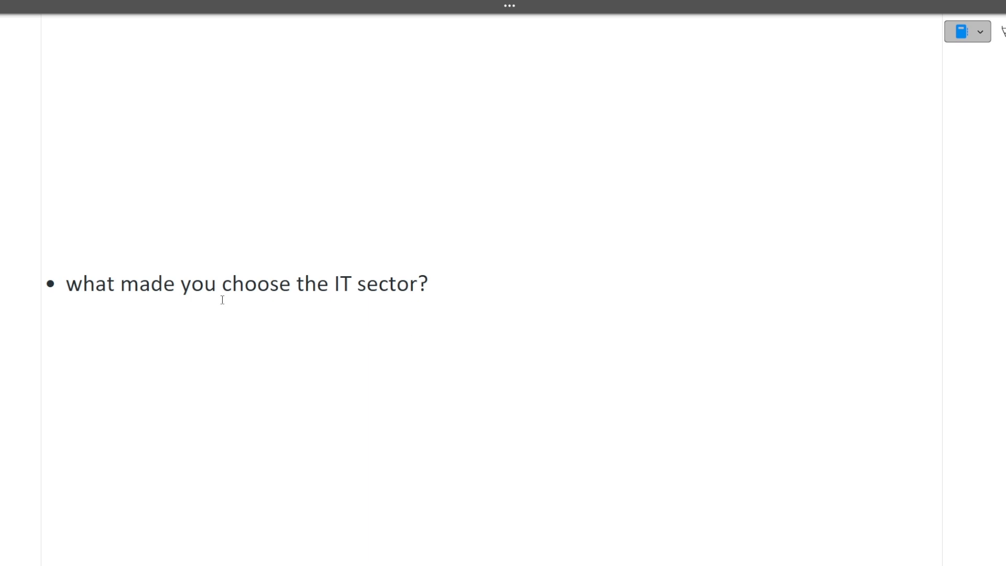